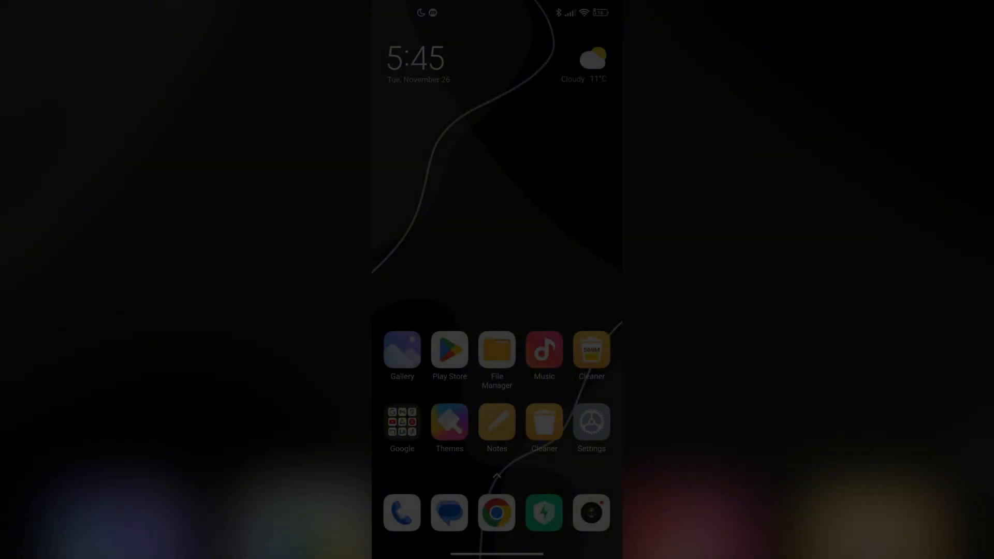
Search Play Store for SetEdit, view its already-installed store page, and return to the results
click(450, 352)
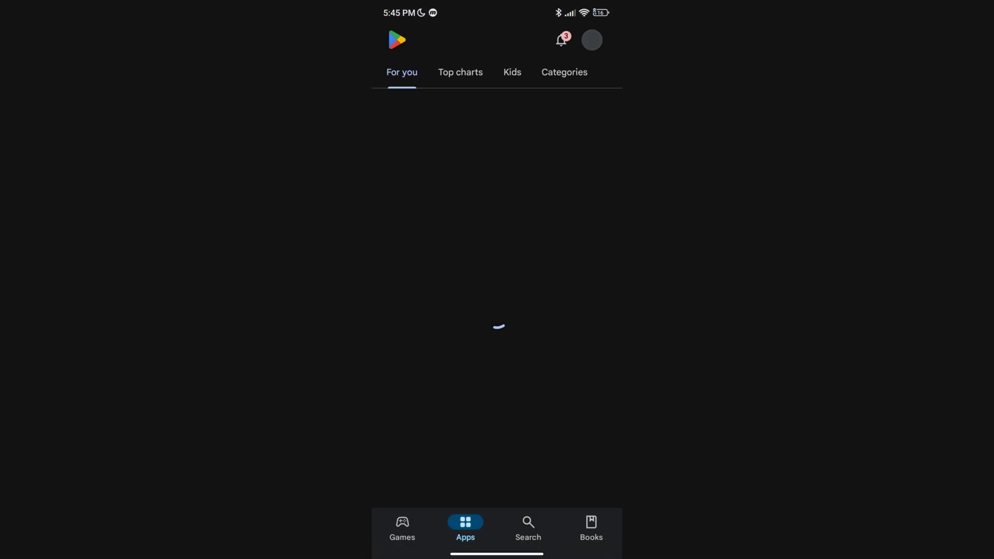
click(527, 529)
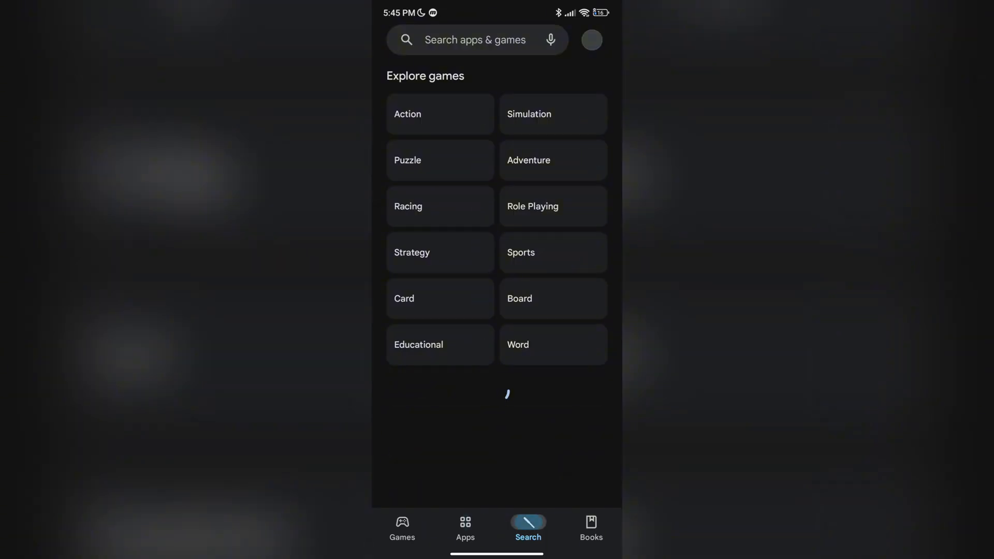
text(SetEdit)
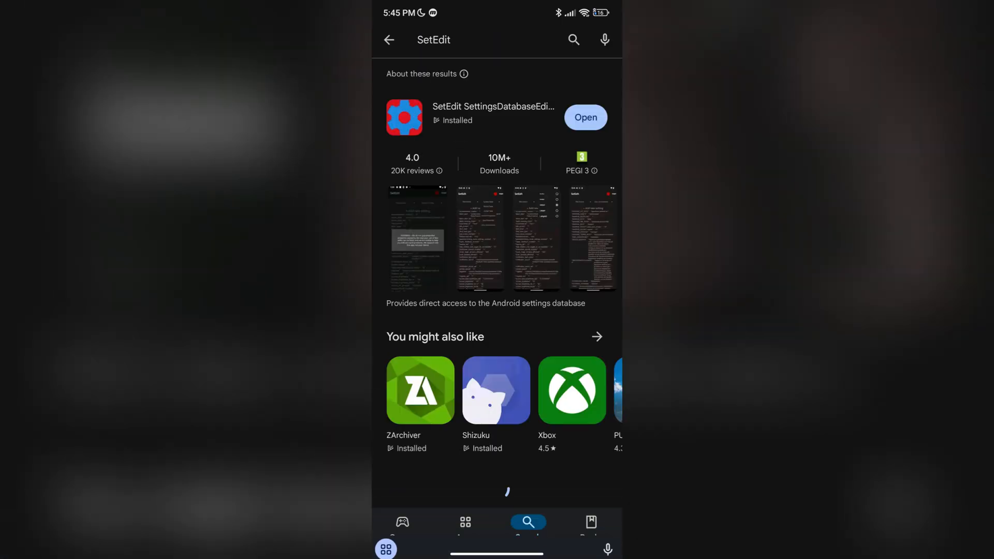
click(584, 117)
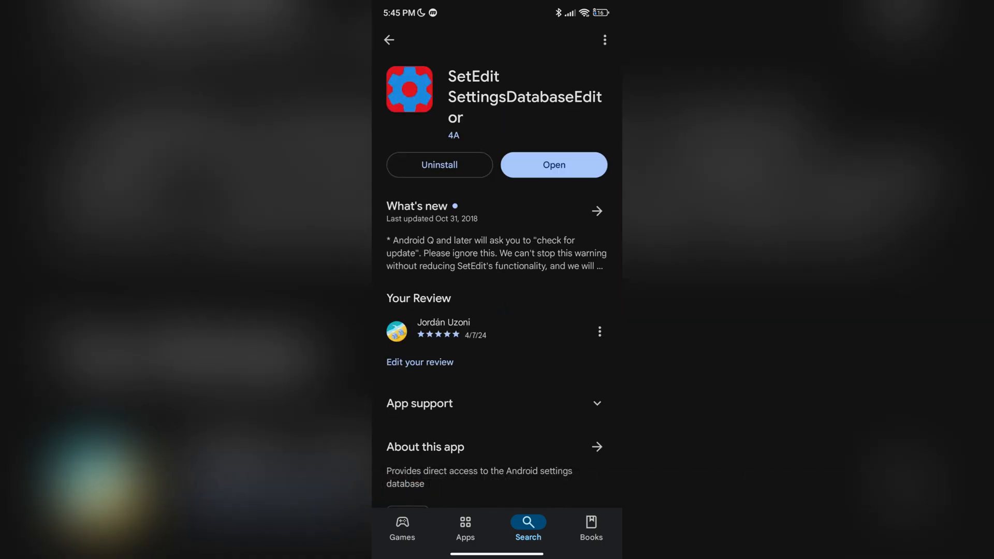
click(389, 40)
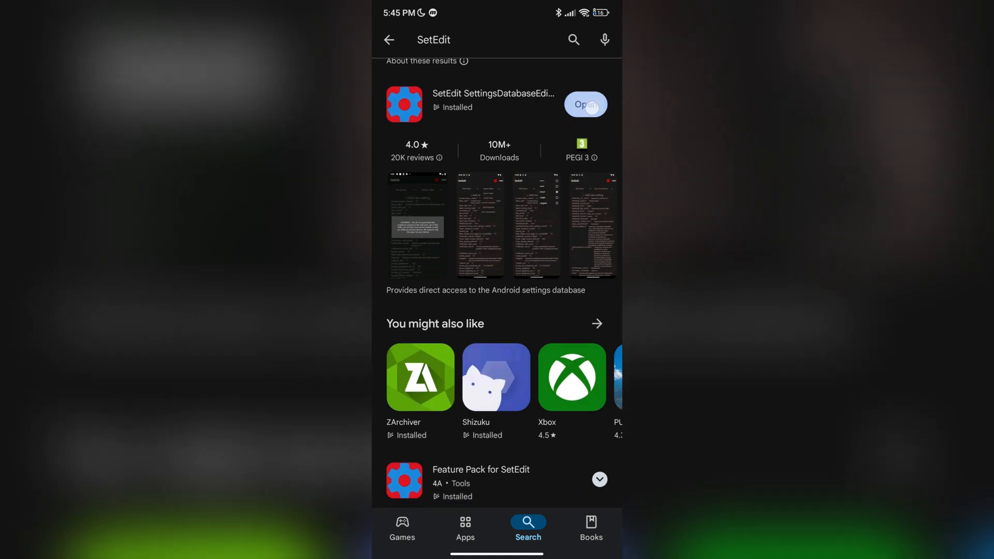
scroll(down, 3)
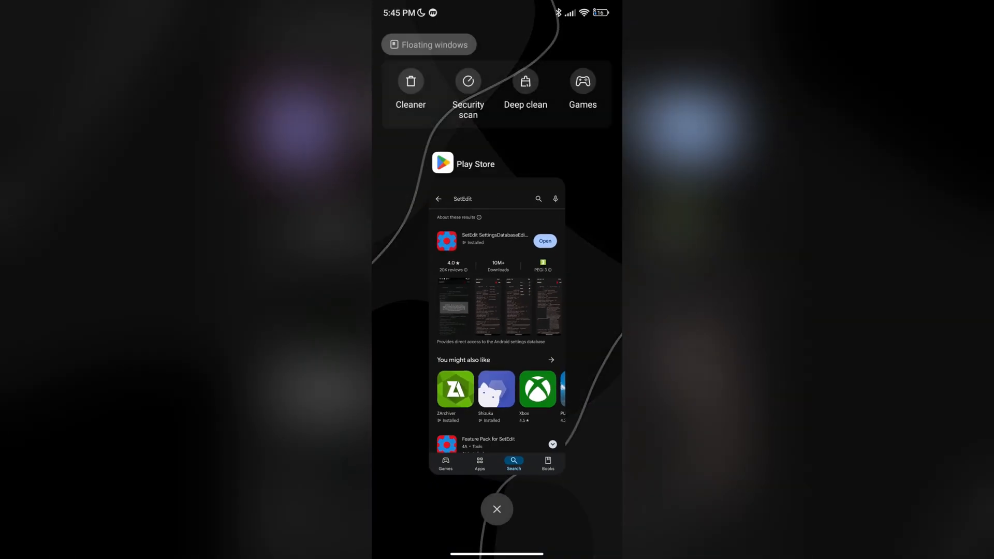
Clear recent apps, enter Settings and visit About phone before returning to the main list
click(496, 508)
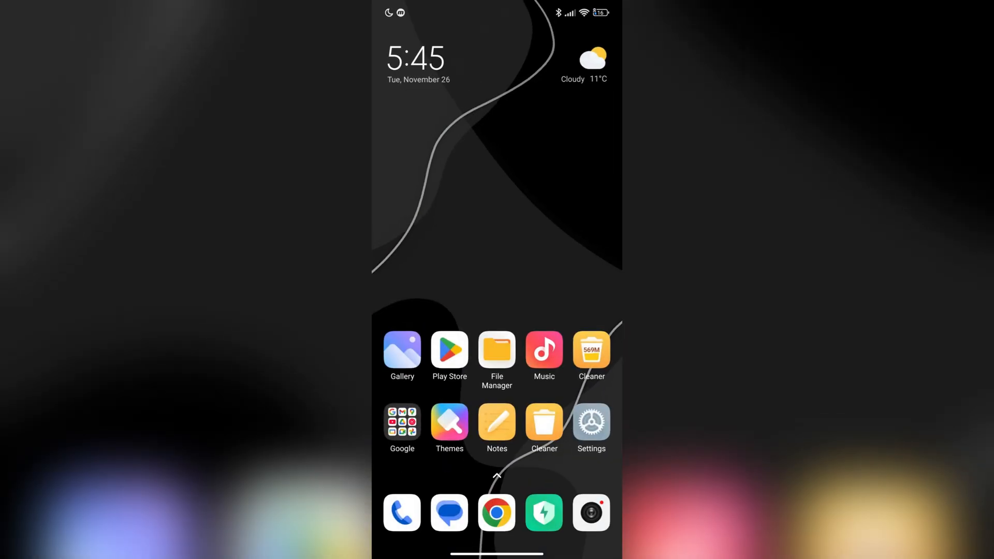
click(590, 422)
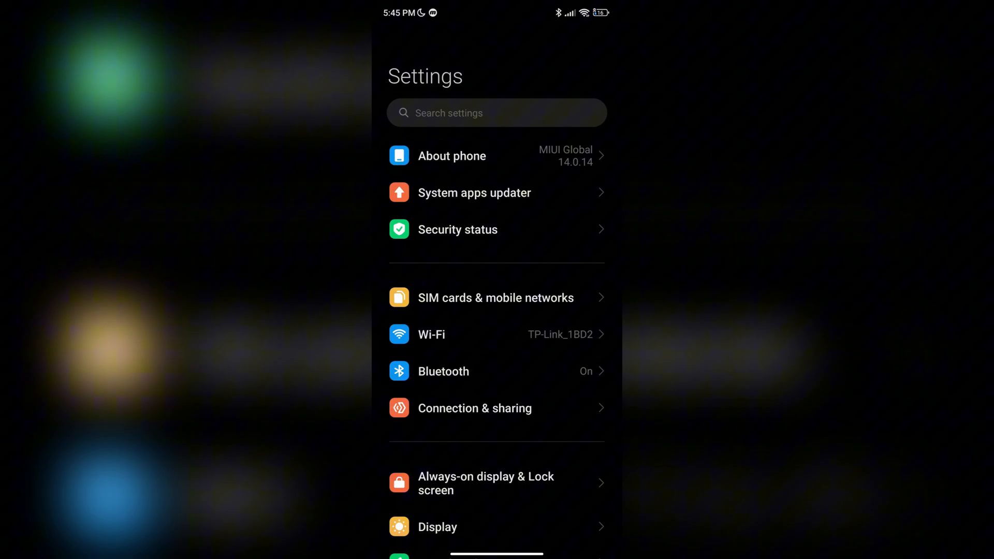
click(452, 156)
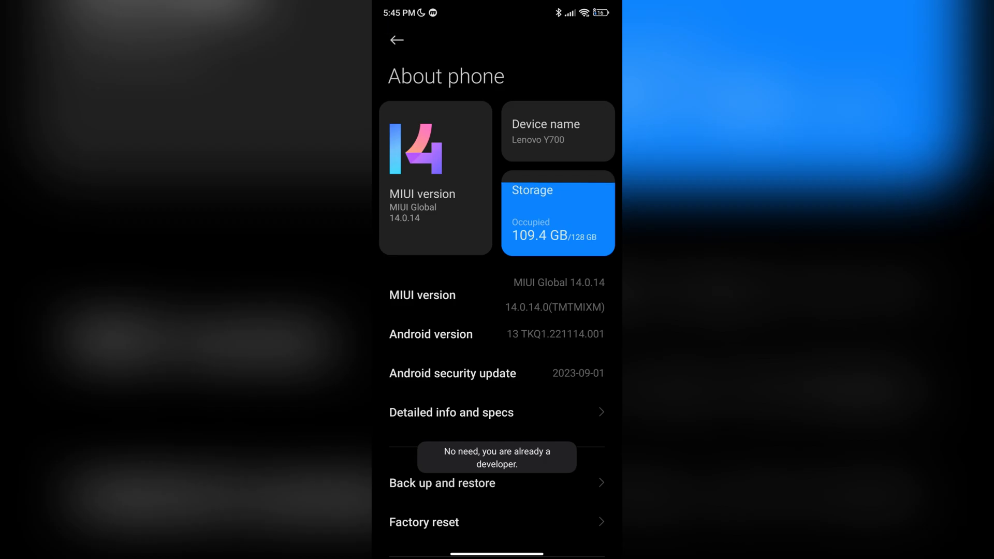
click(397, 40)
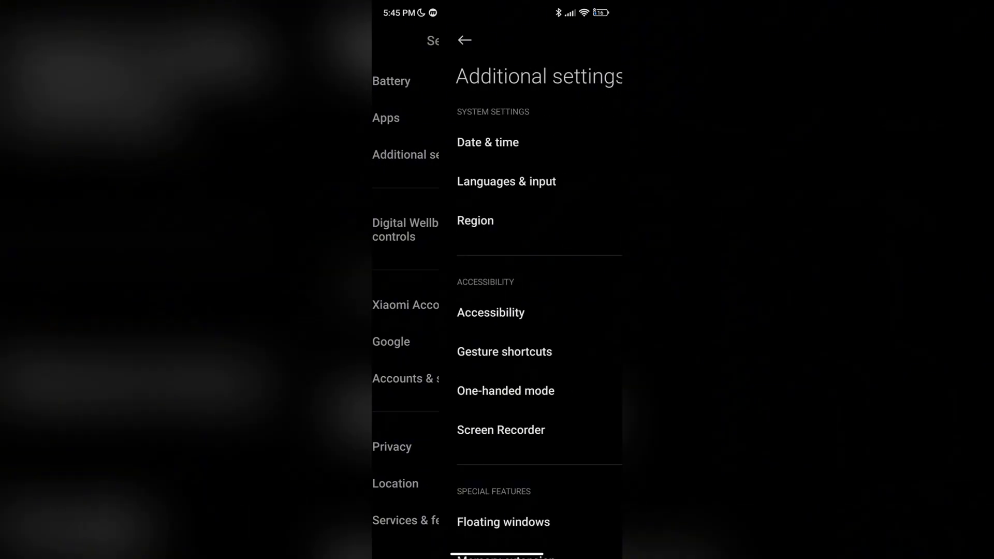
Scroll through Developer options looking for a speed mode entry without finding one
scroll(down, 3)
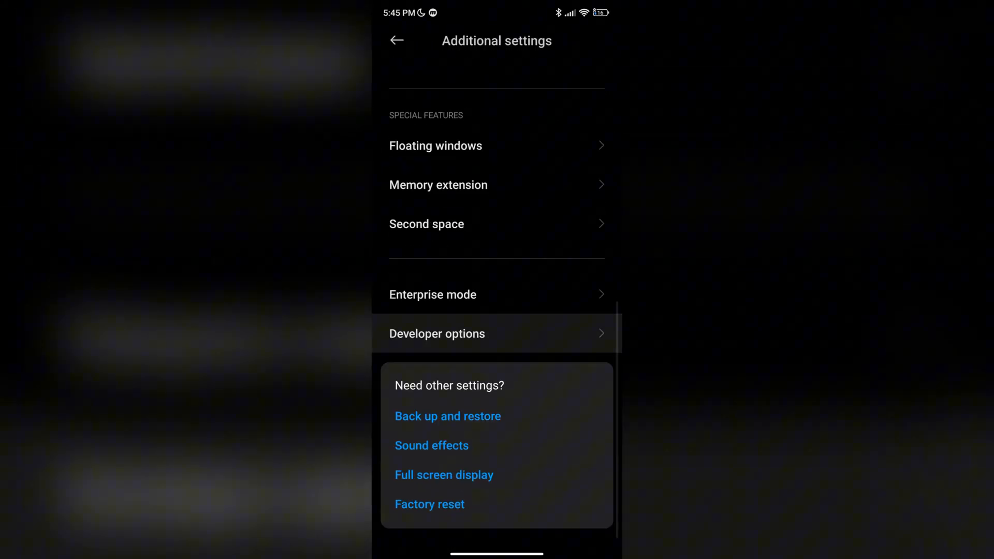
click(436, 333)
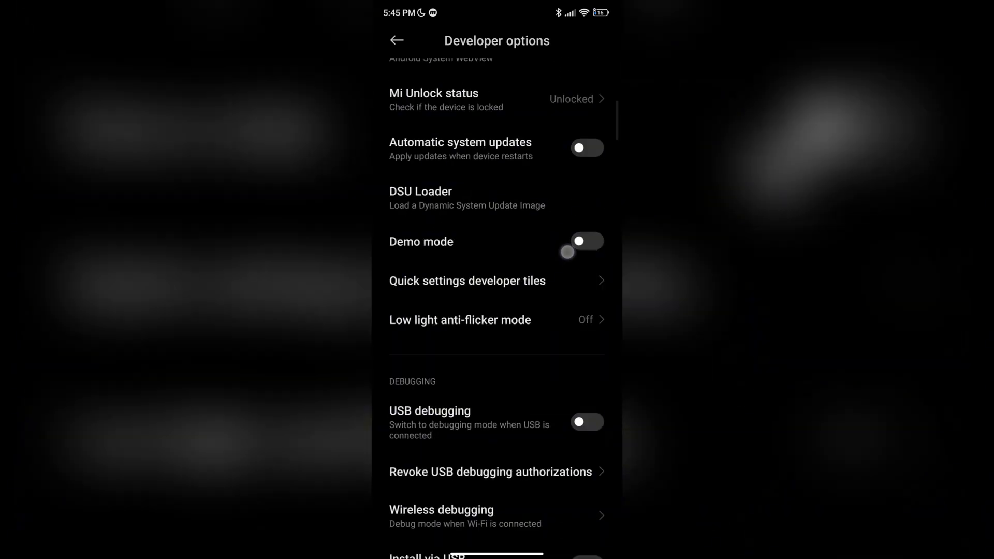
scroll(down, 3)
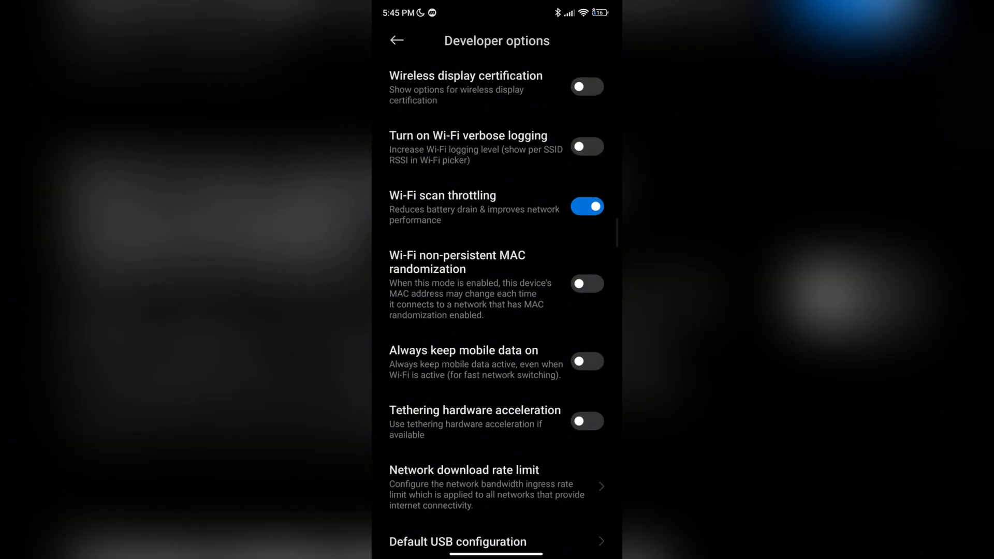
scroll(down, 3)
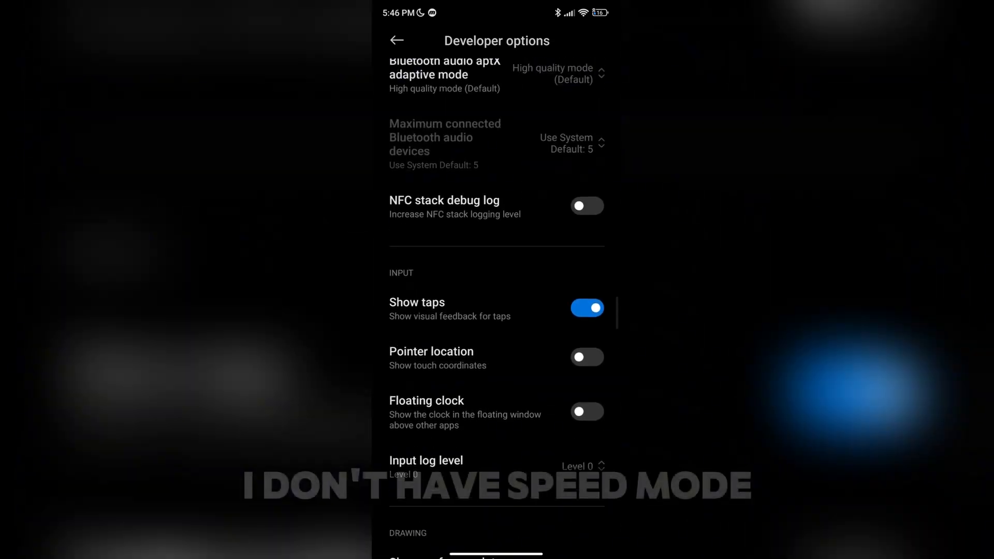
scroll(down, 3)
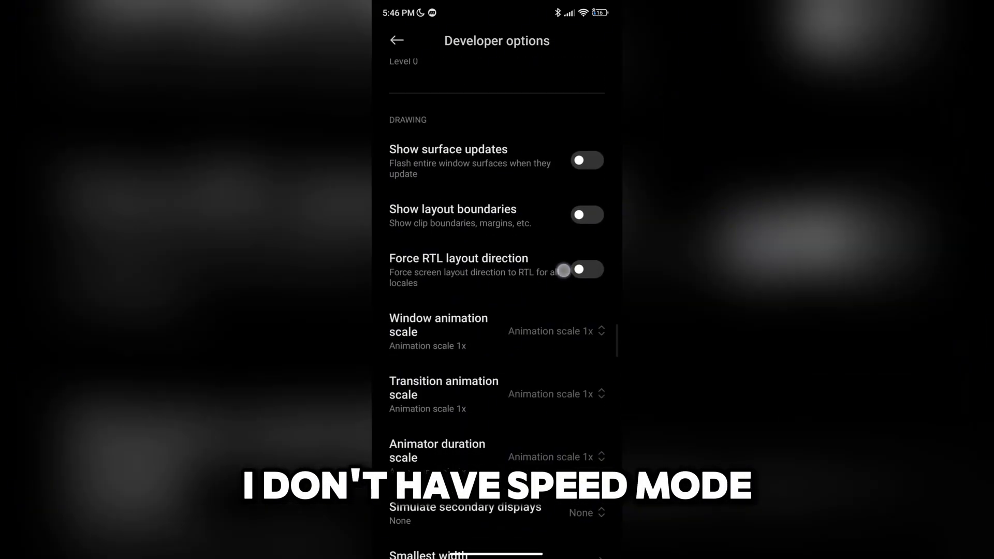
scroll(down, 3)
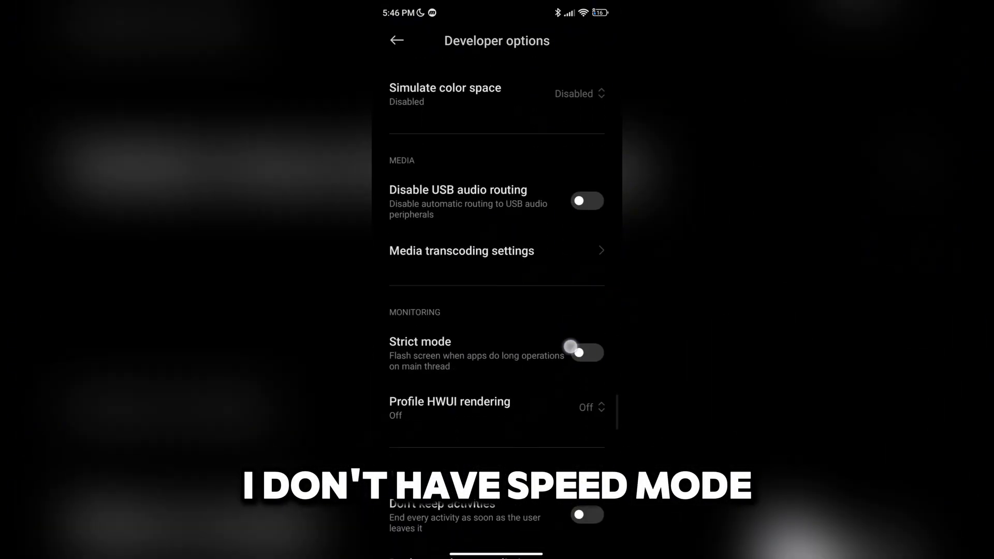
scroll(down, 3)
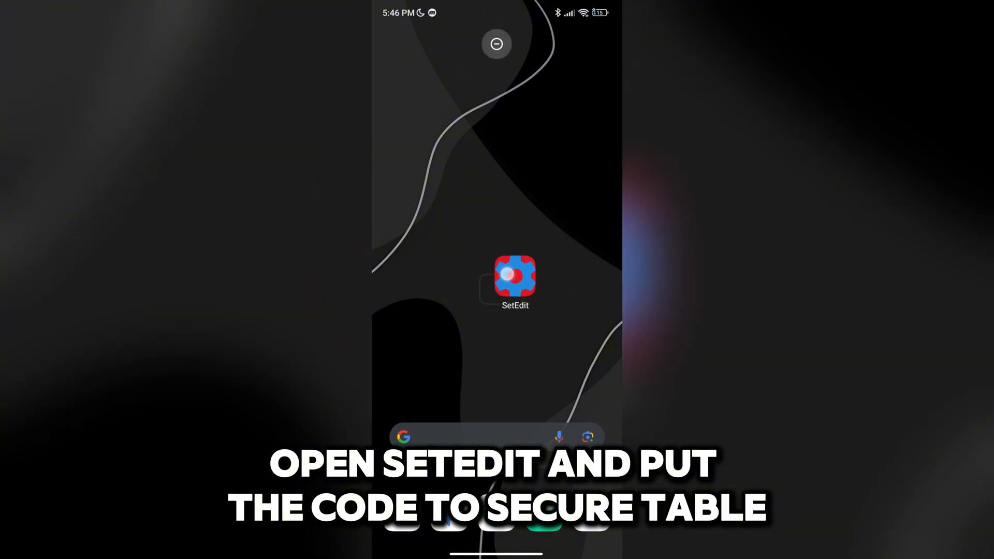
Launch SetEdit, switch from System to the Secure Table, and scroll its settings list
click(515, 275)
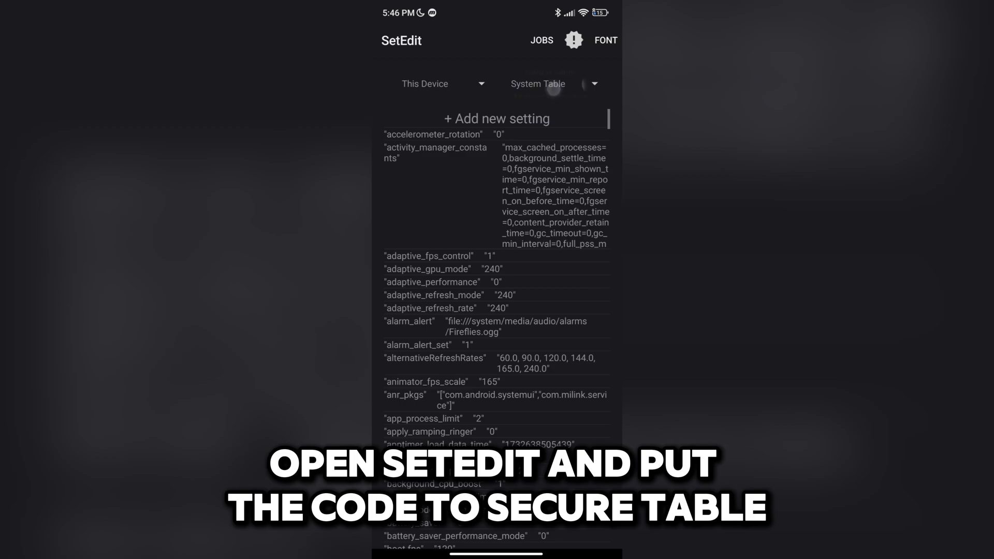
click(553, 84)
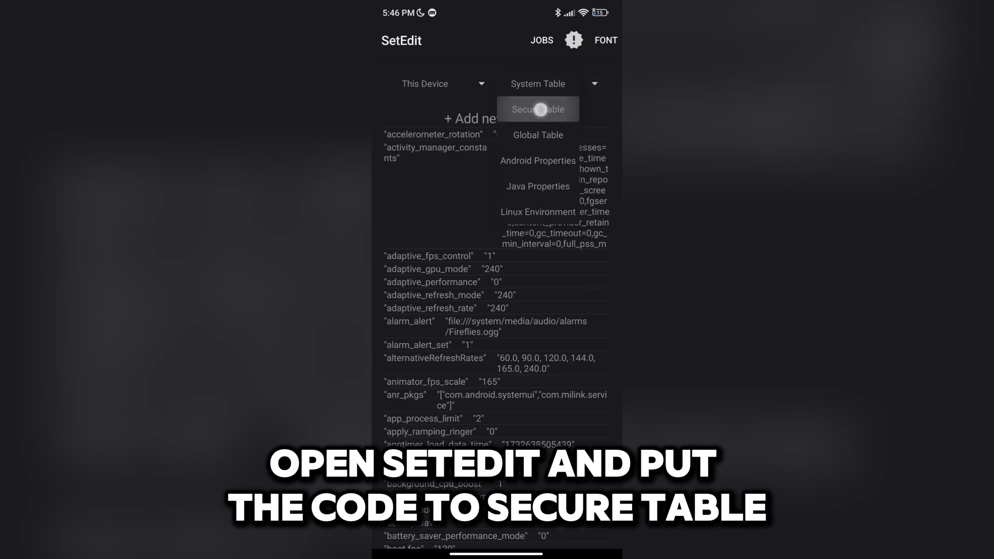
click(538, 109)
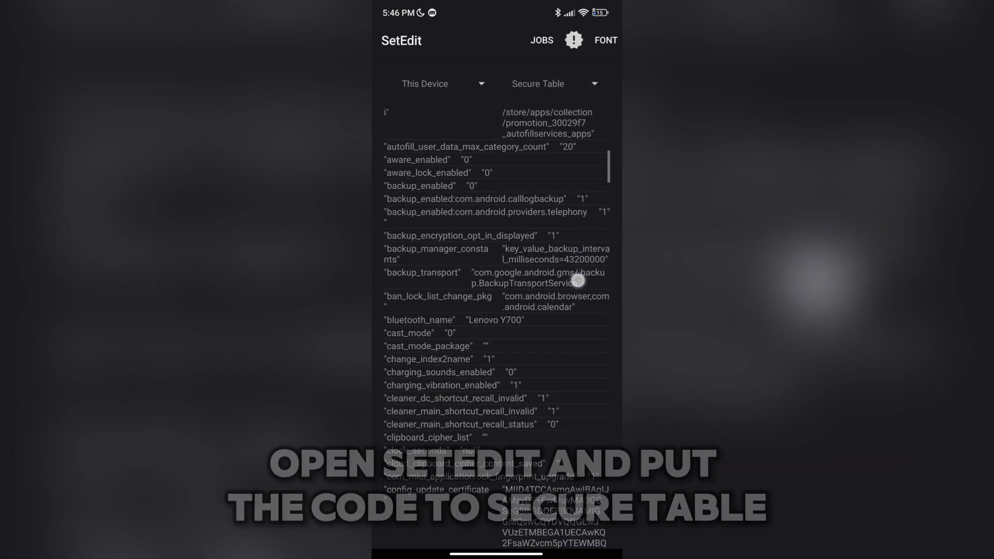
scroll(down, 3)
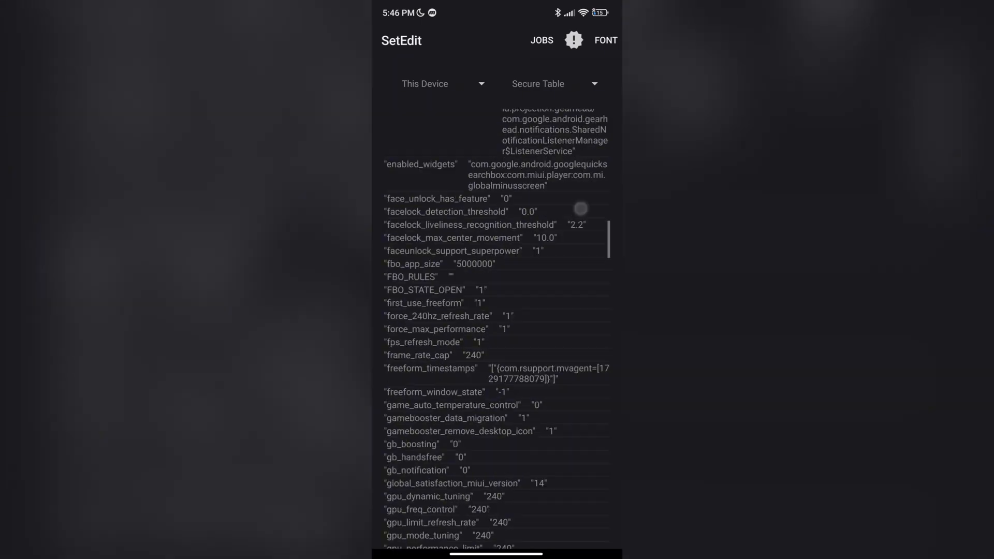
scroll(down, 3)
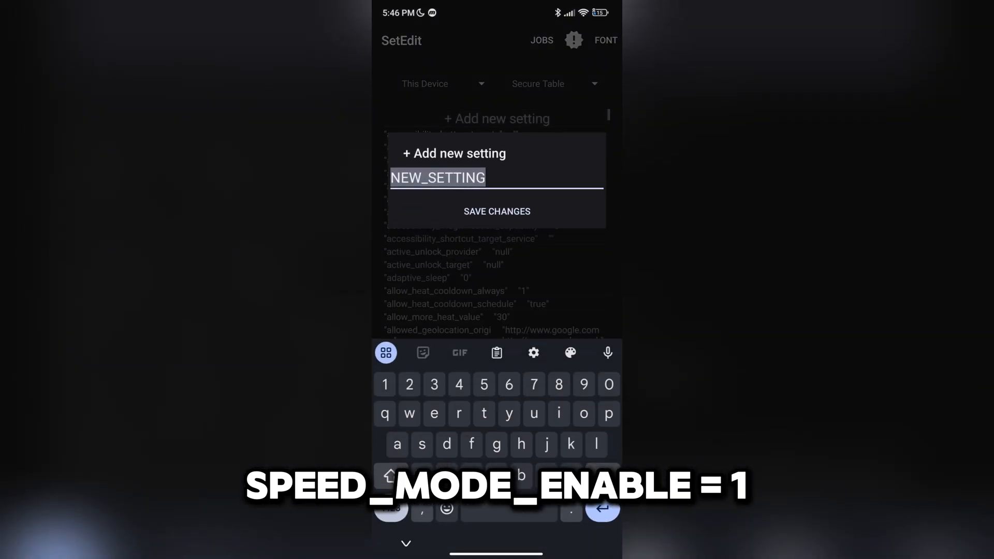
Name the new setting speed_mode_enable, save it with value 1, and return home
text(soee)
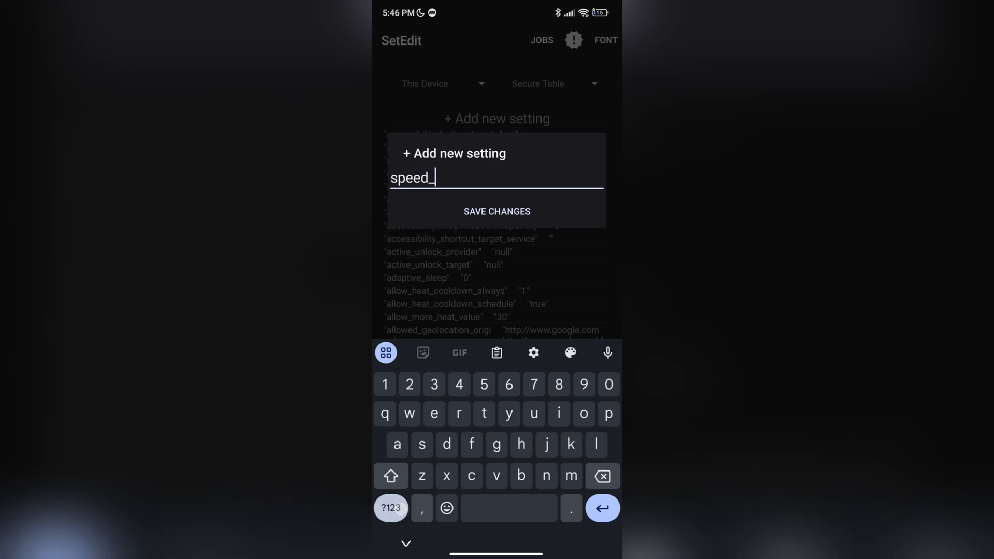
text(mode_e)
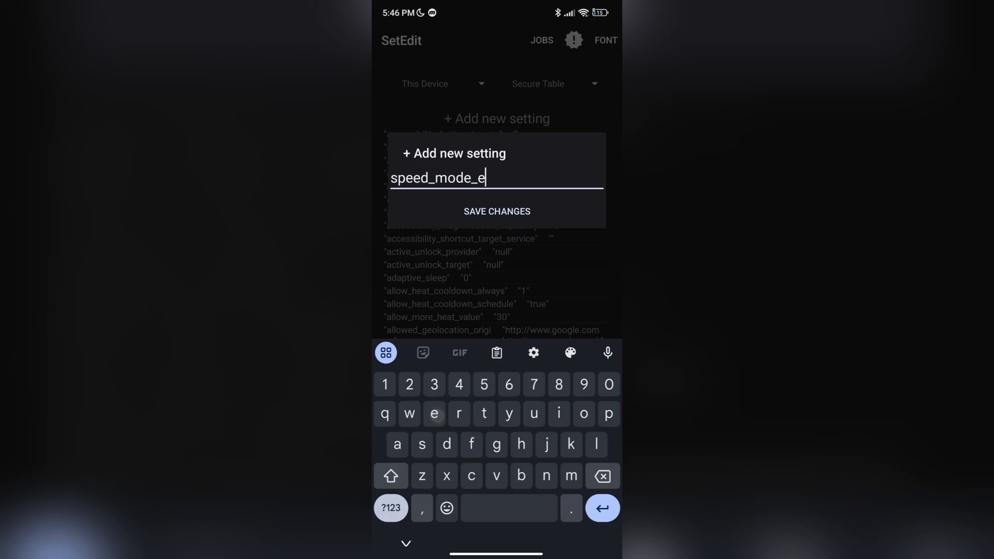
text(nabl)
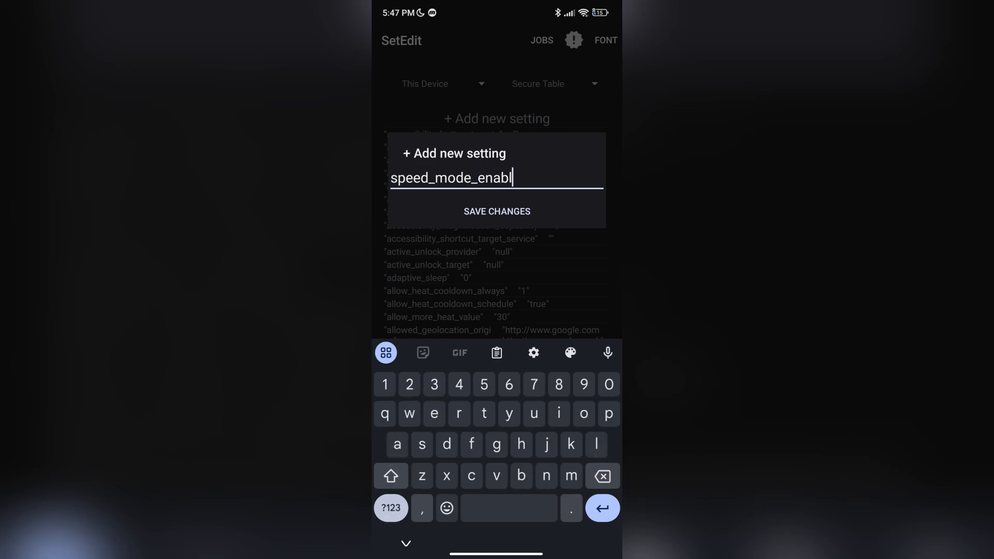
text(e)
text(1)
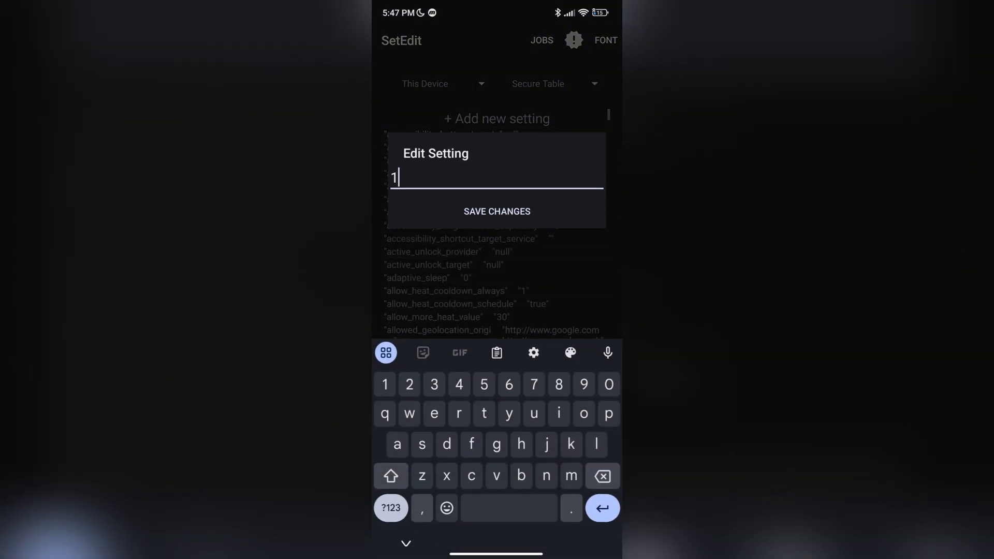
click(497, 211)
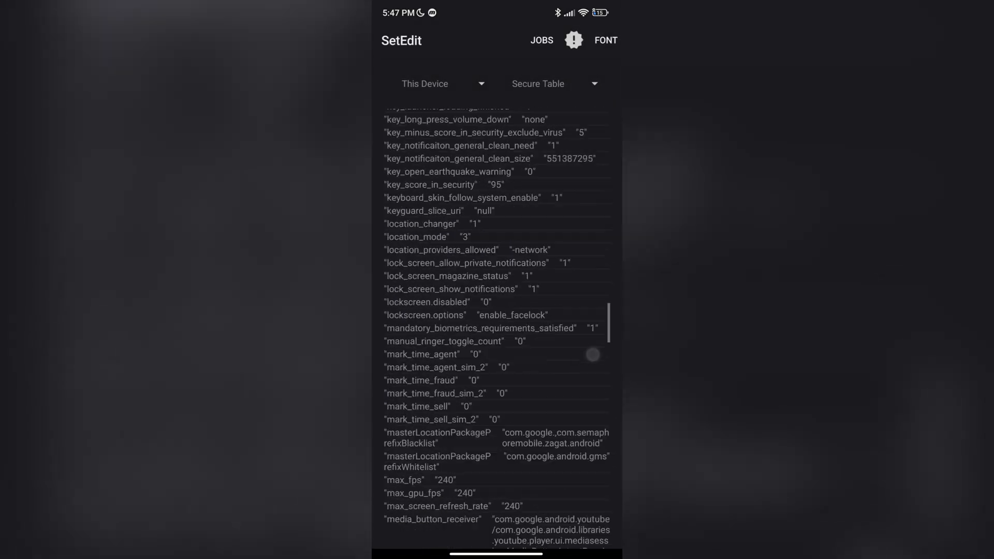
scroll(down, 3)
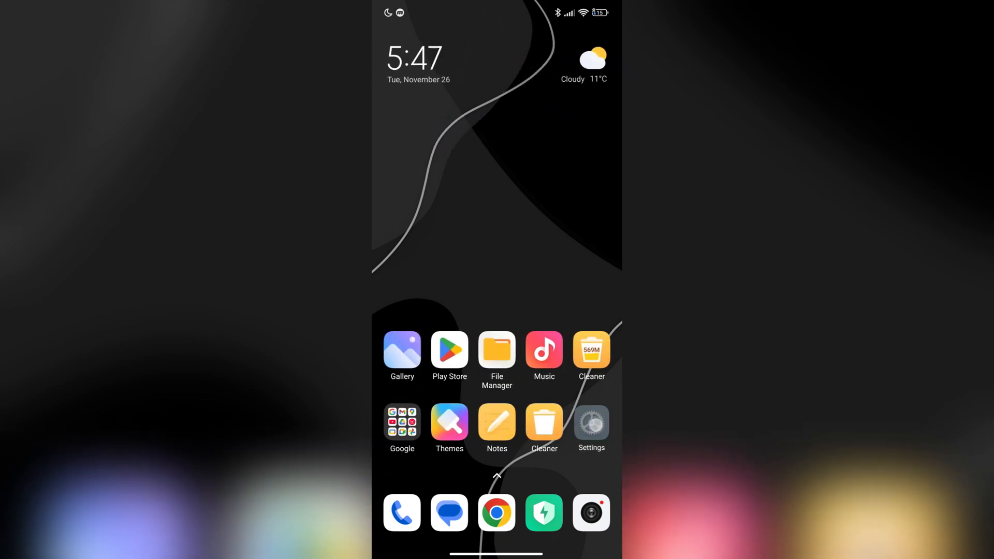
Reopen Settings, go to Additional settings > Developer options, and scroll looking for Speed mode
click(591, 421)
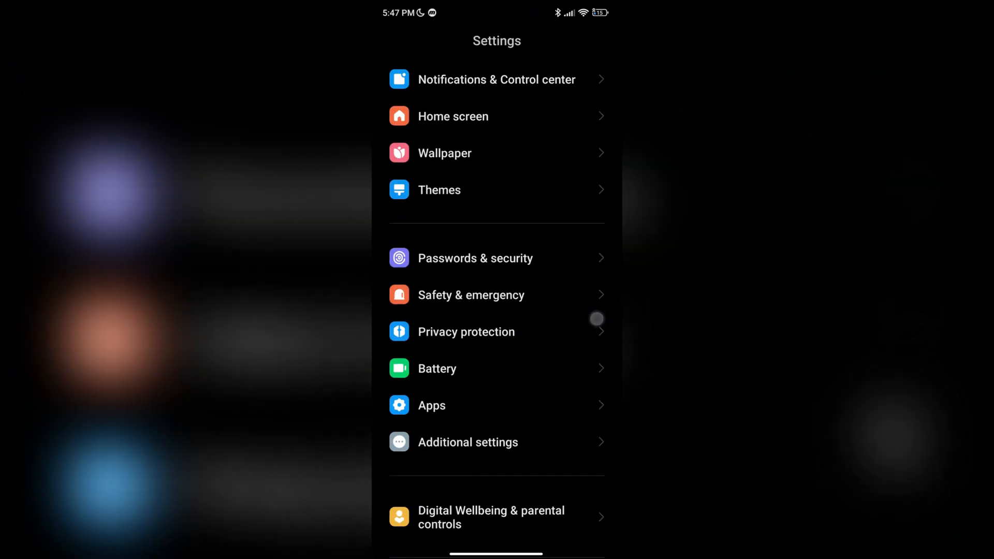
click(467, 443)
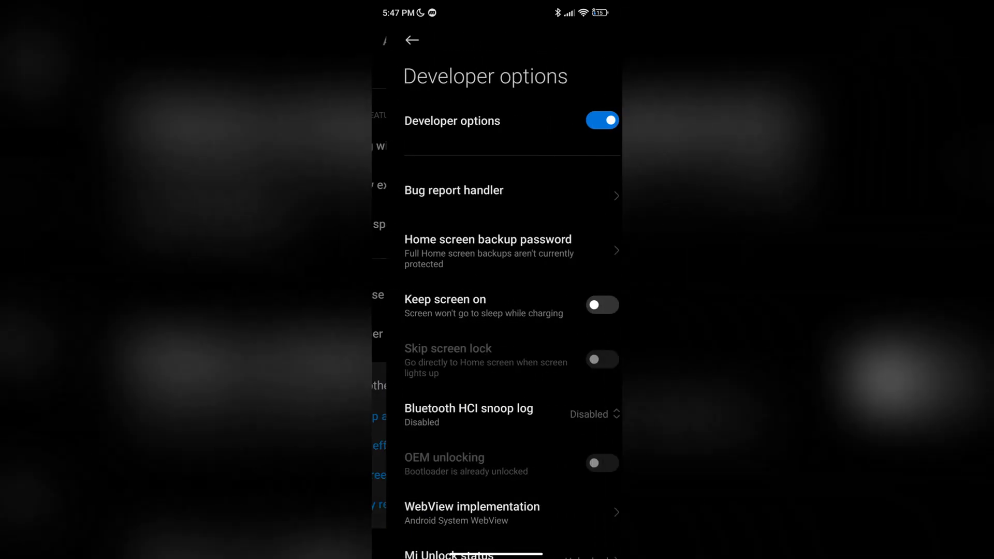
scroll(down, 3)
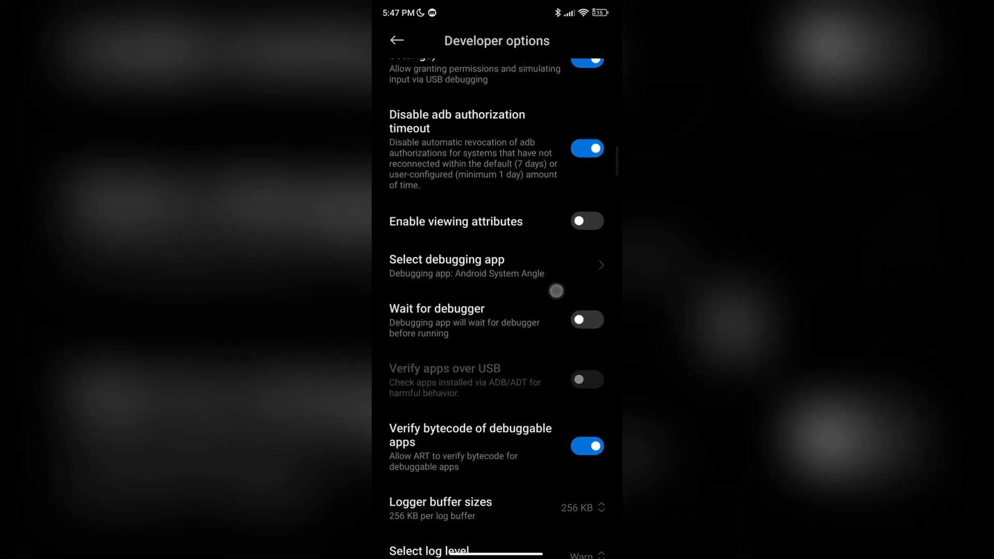
scroll(up, 3)
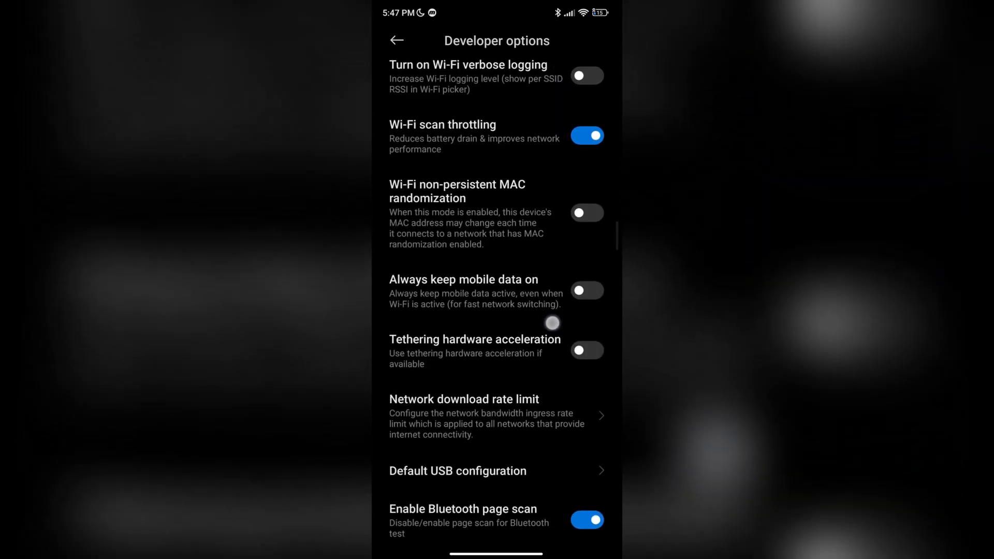
scroll(down, 3)
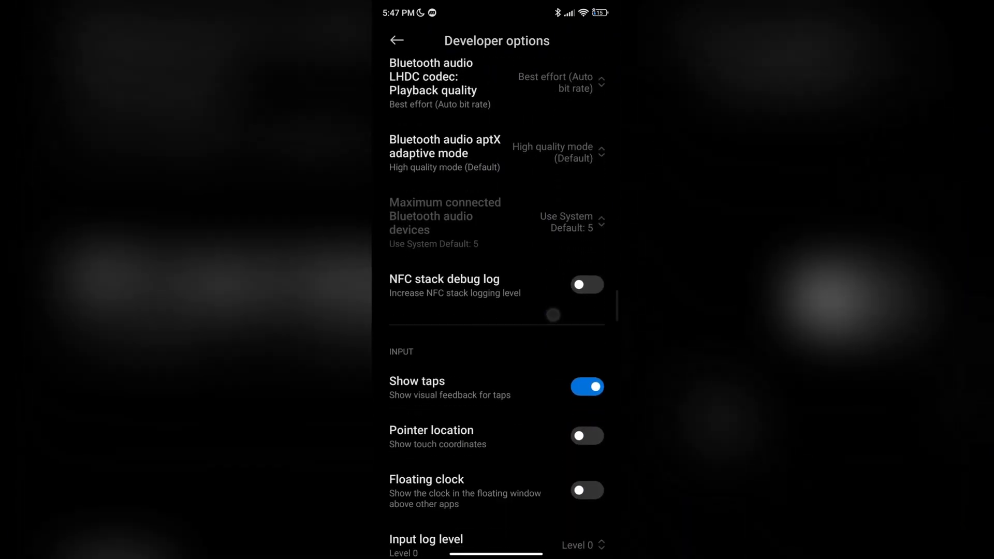